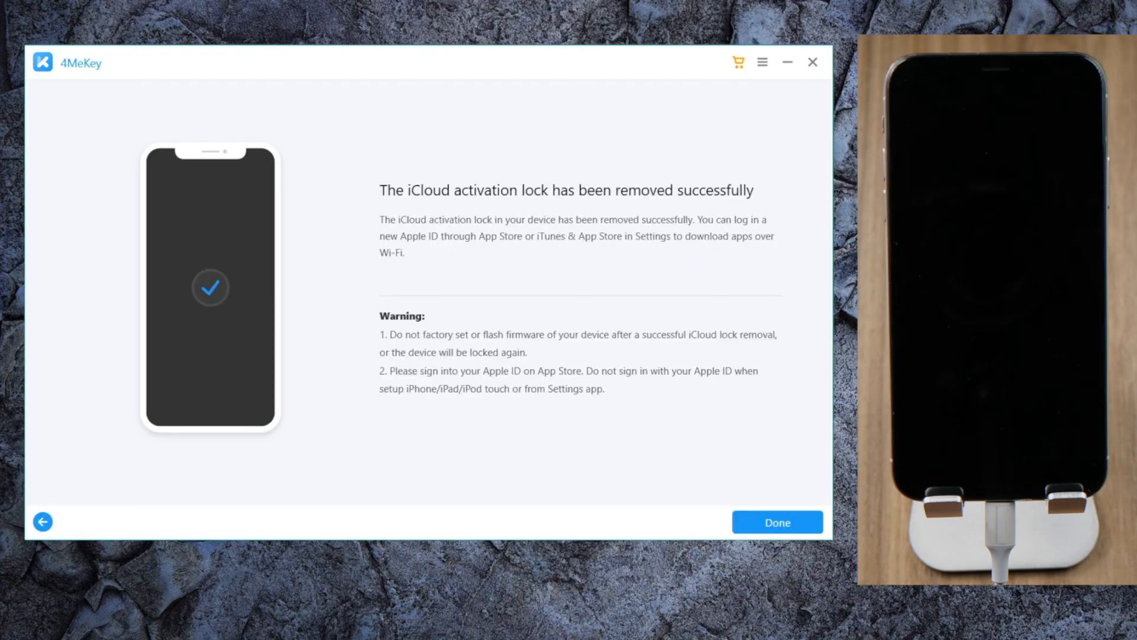
# Close the previous success screen and launch a new activation lock removal past the precautions page
pyautogui.click(777, 522)
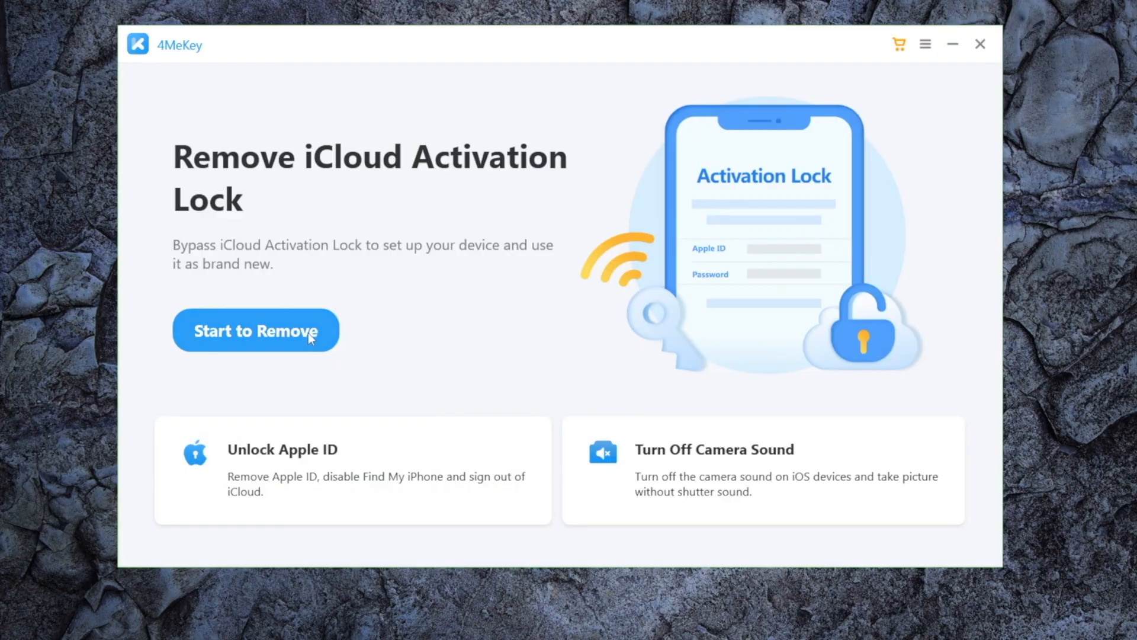
pyautogui.click(255, 331)
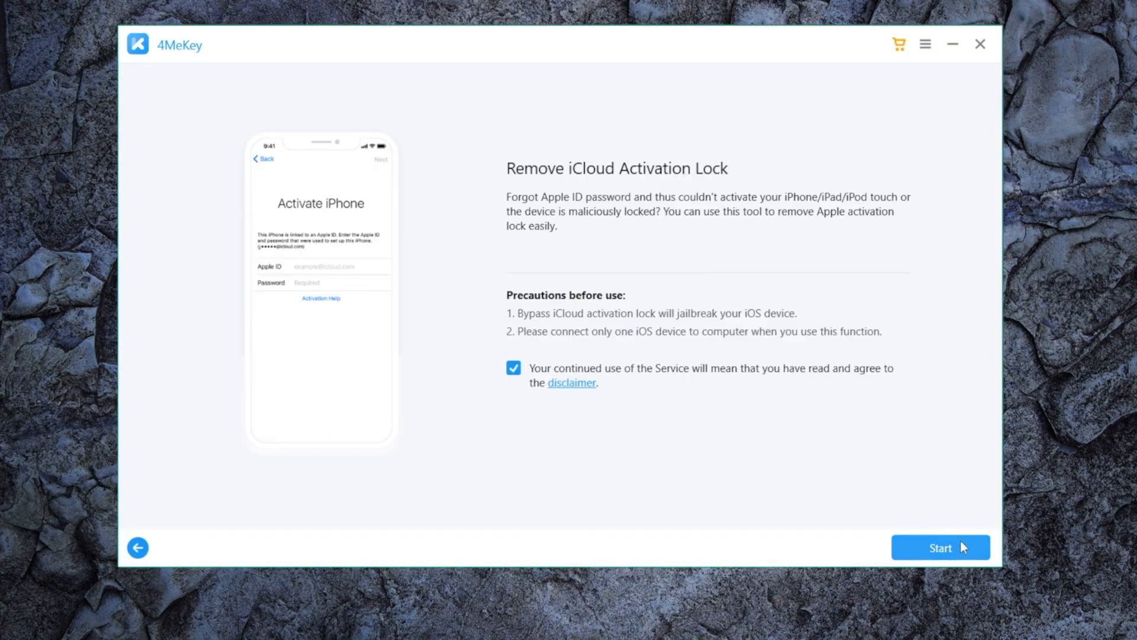
pyautogui.click(941, 547)
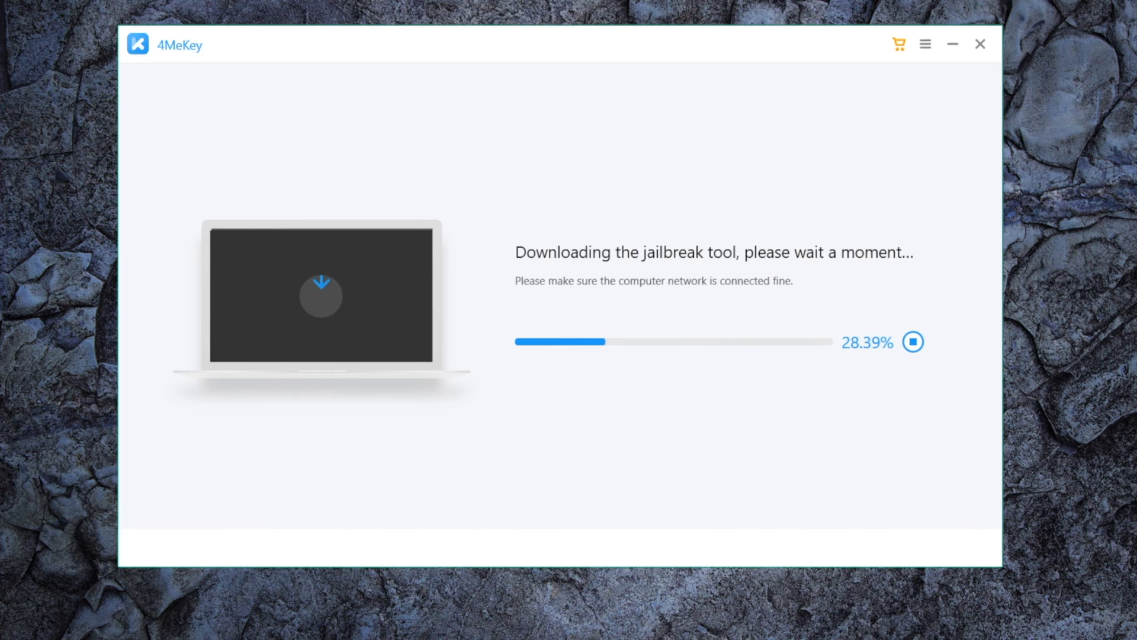